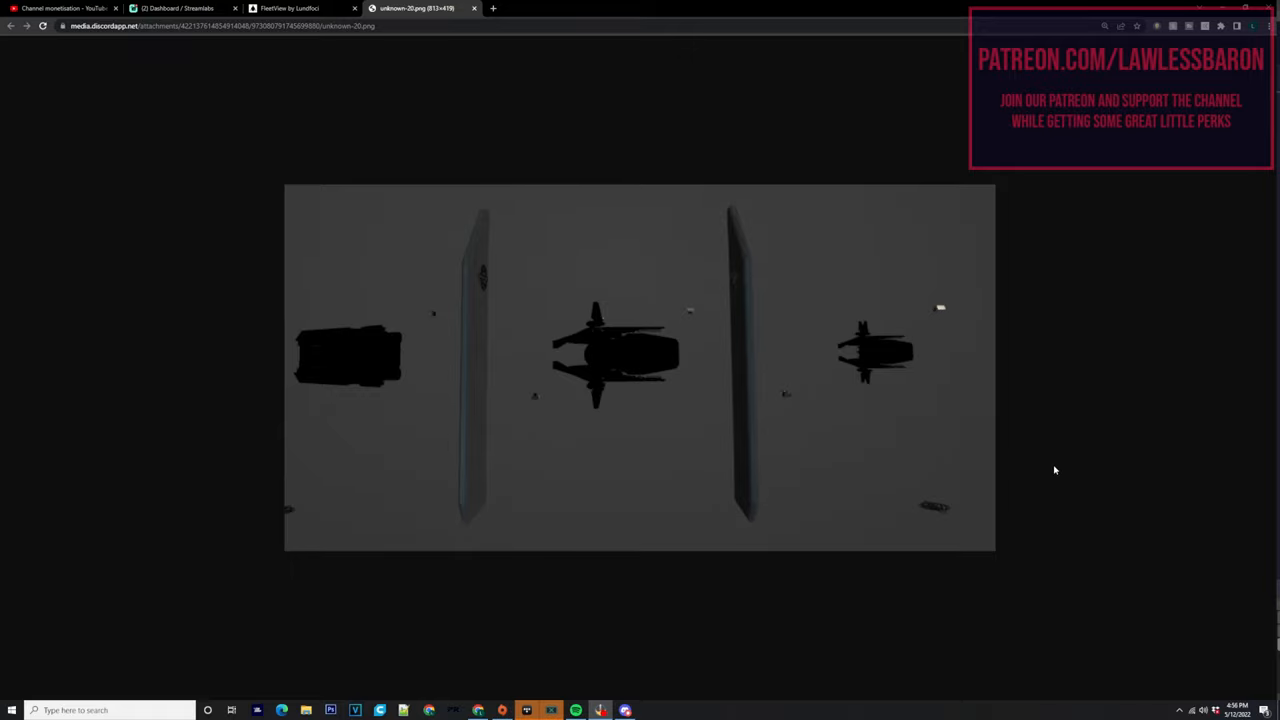
pyautogui.moveTo(504, 90)
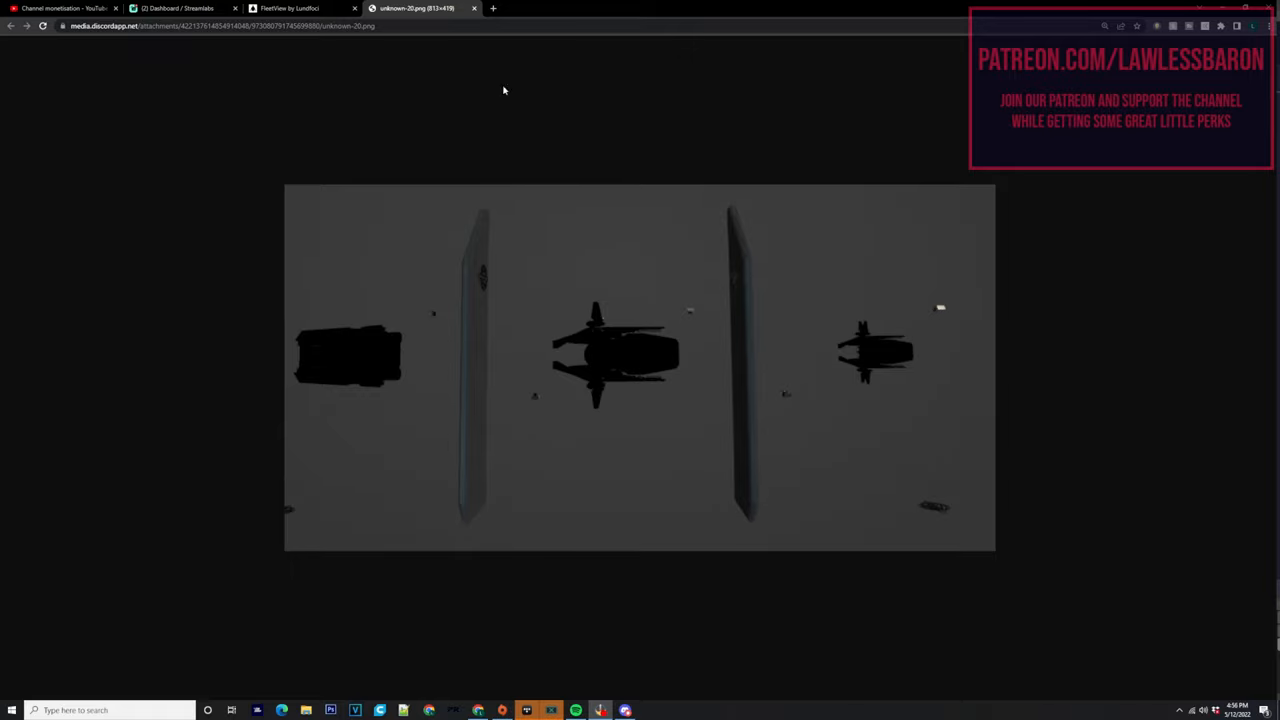
pyautogui.click(290, 8)
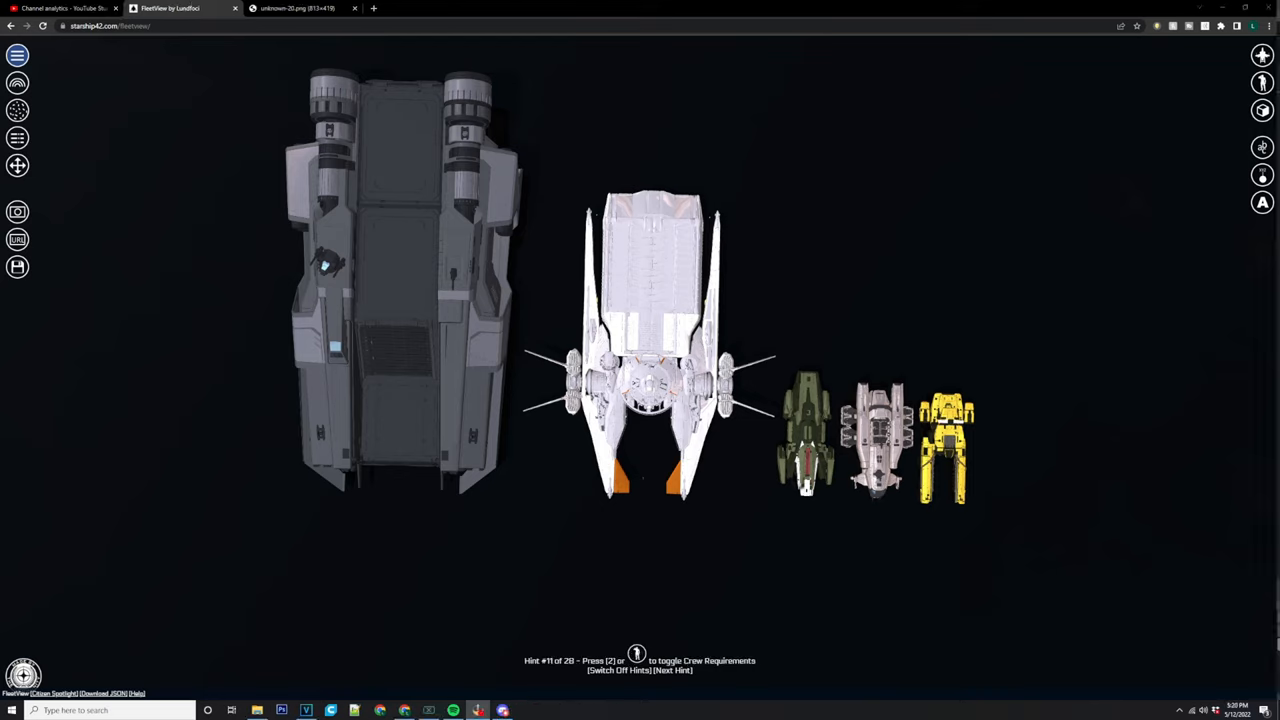
pyautogui.moveTo(812, 506)
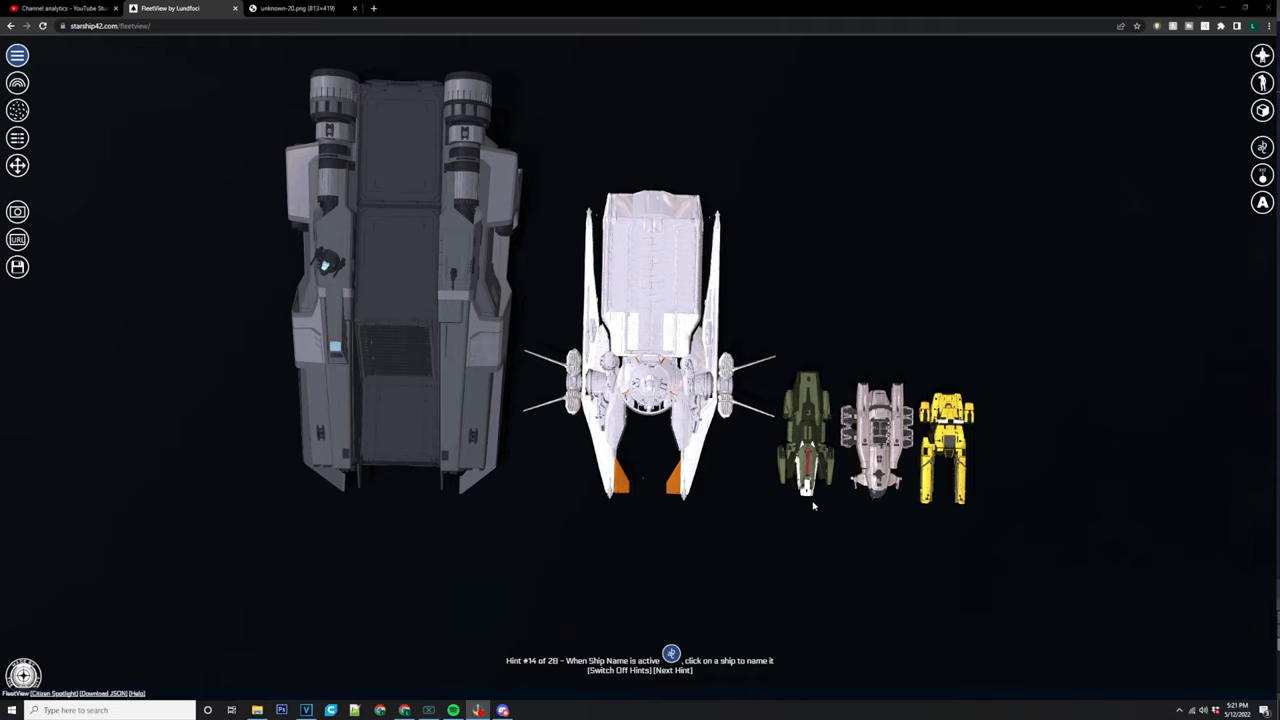
pyautogui.click(680, 672)
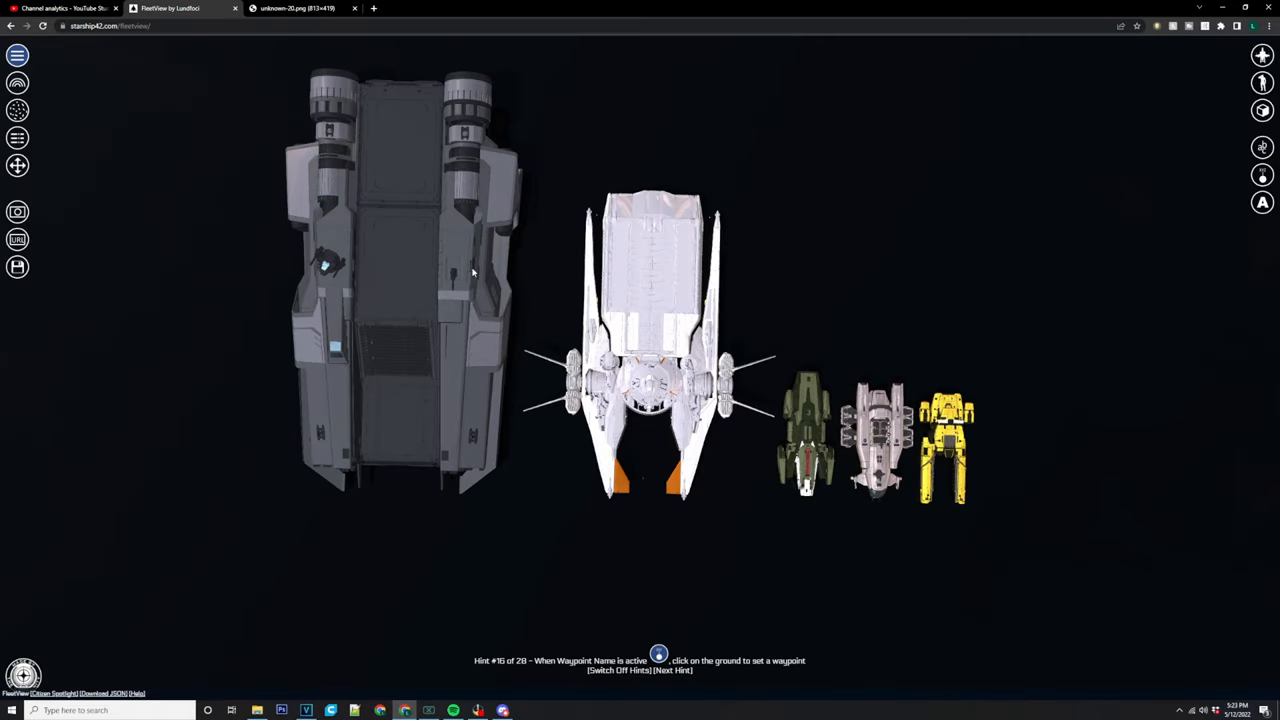
pyautogui.click(674, 680)
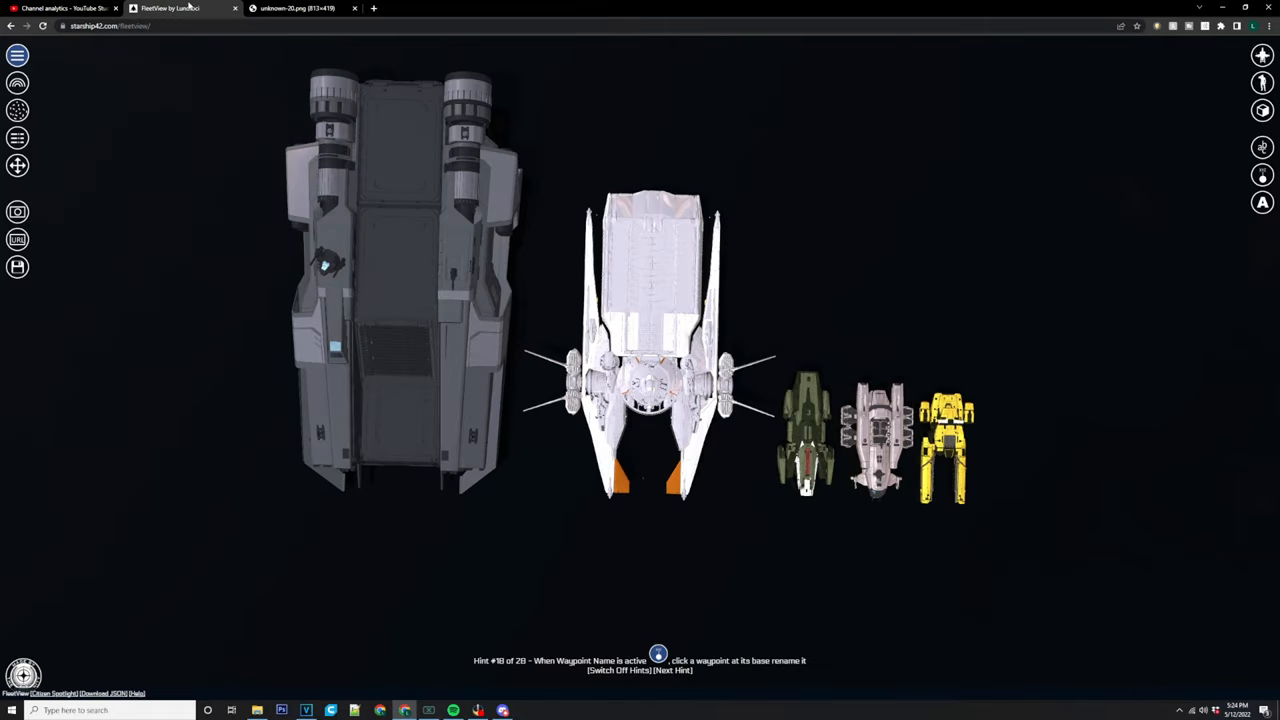
pyautogui.click(672, 670)
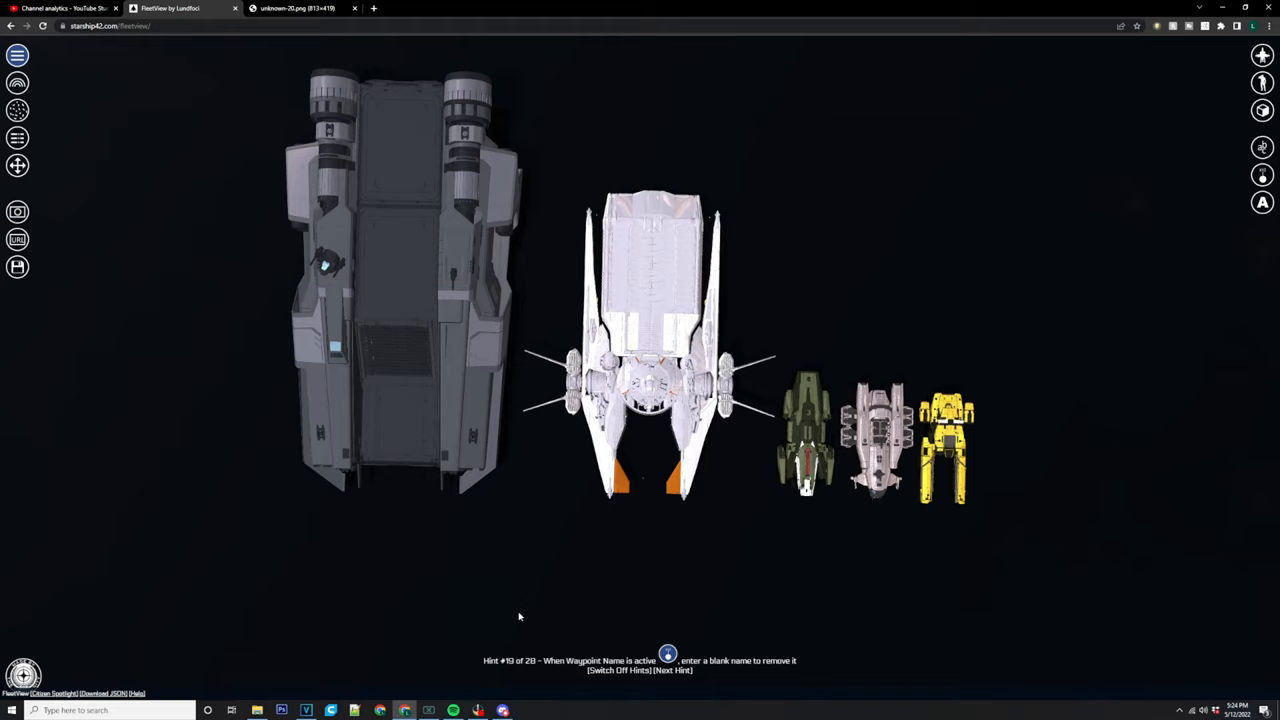
pyautogui.moveTo(520, 612)
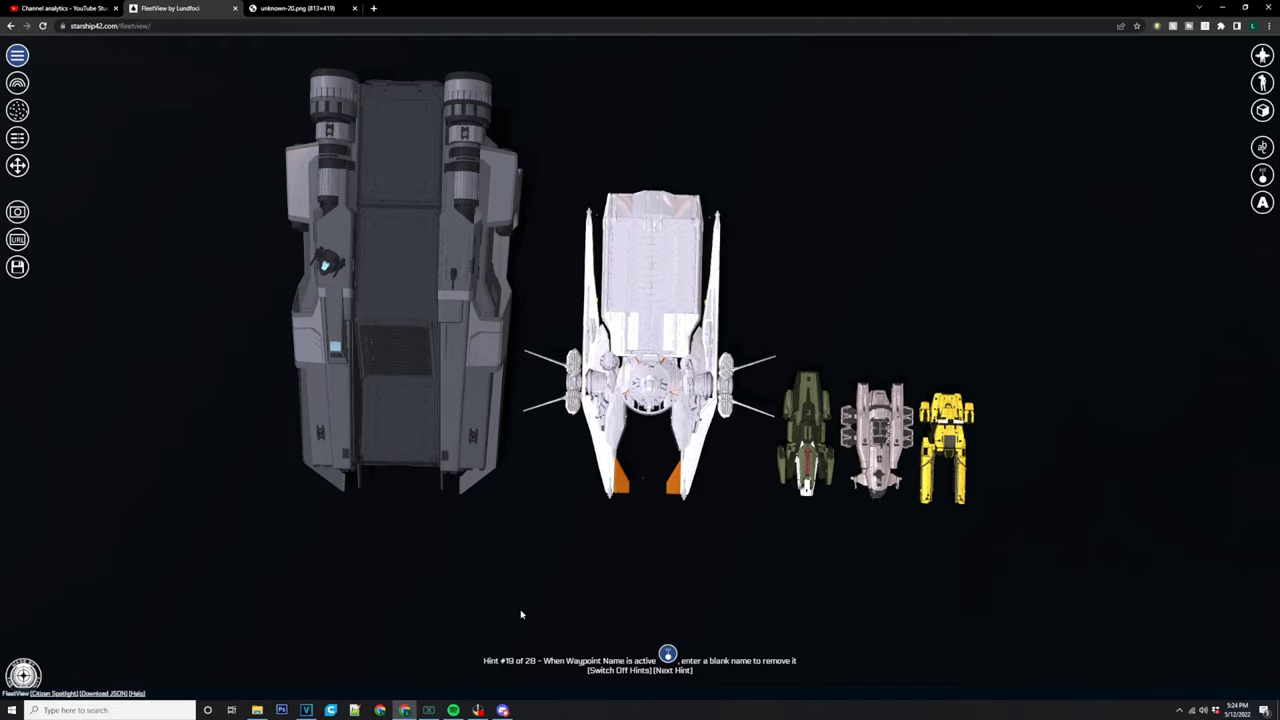
pyautogui.click(672, 670)
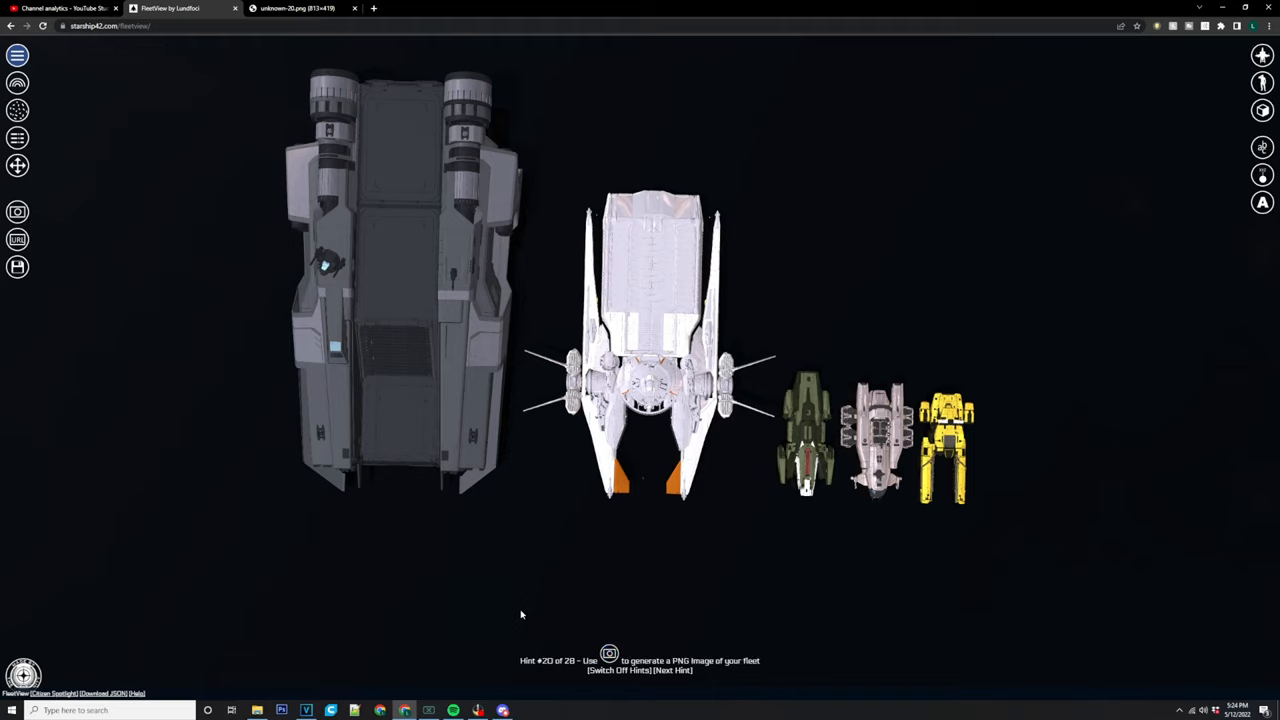
pyautogui.moveTo(524, 612)
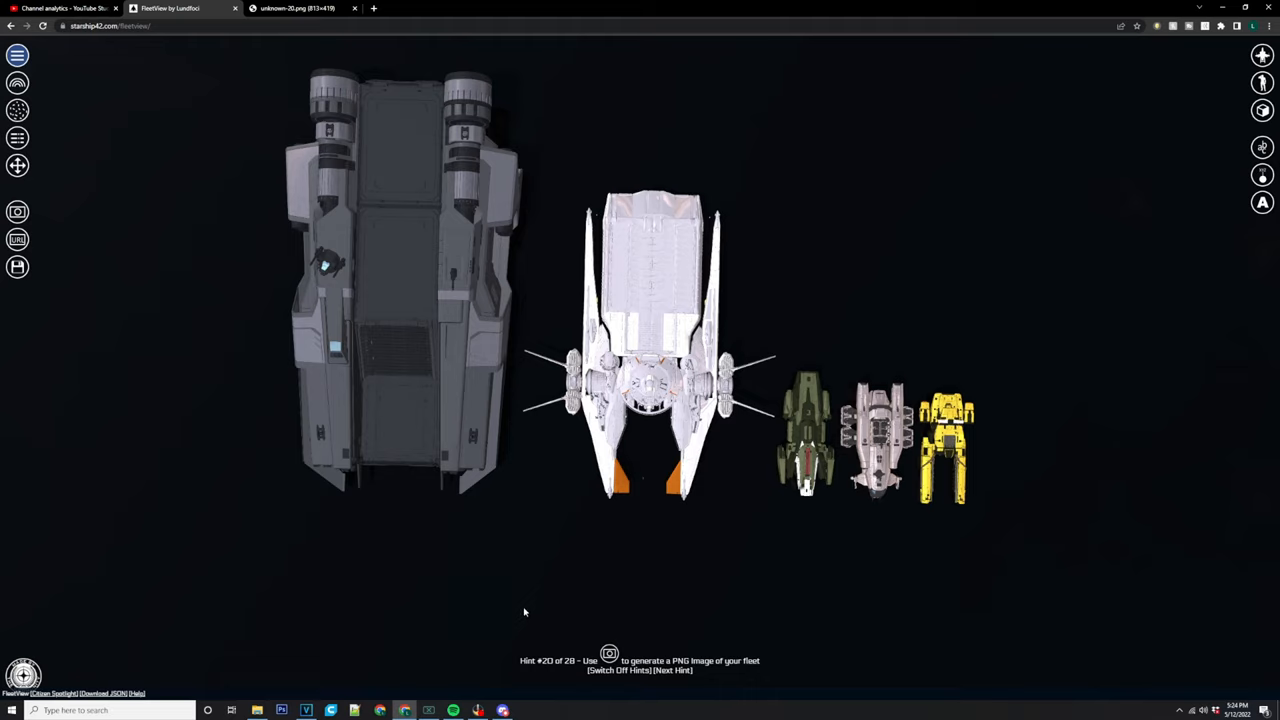